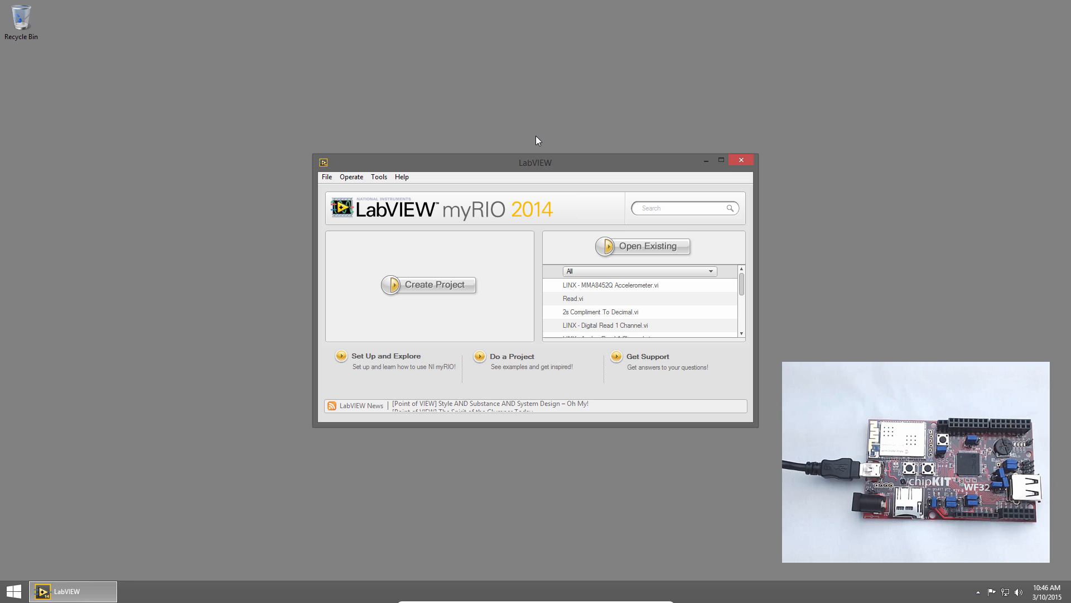
Search the example finder for 'linx' and open LINX - Blink (Simple).vi
click(402, 176)
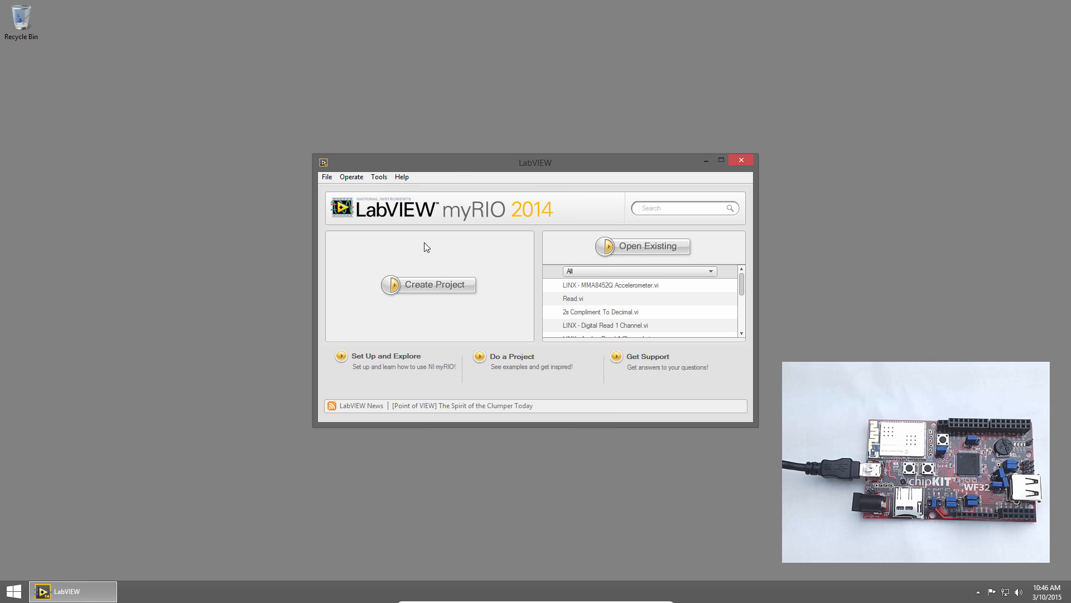
click(480, 360)
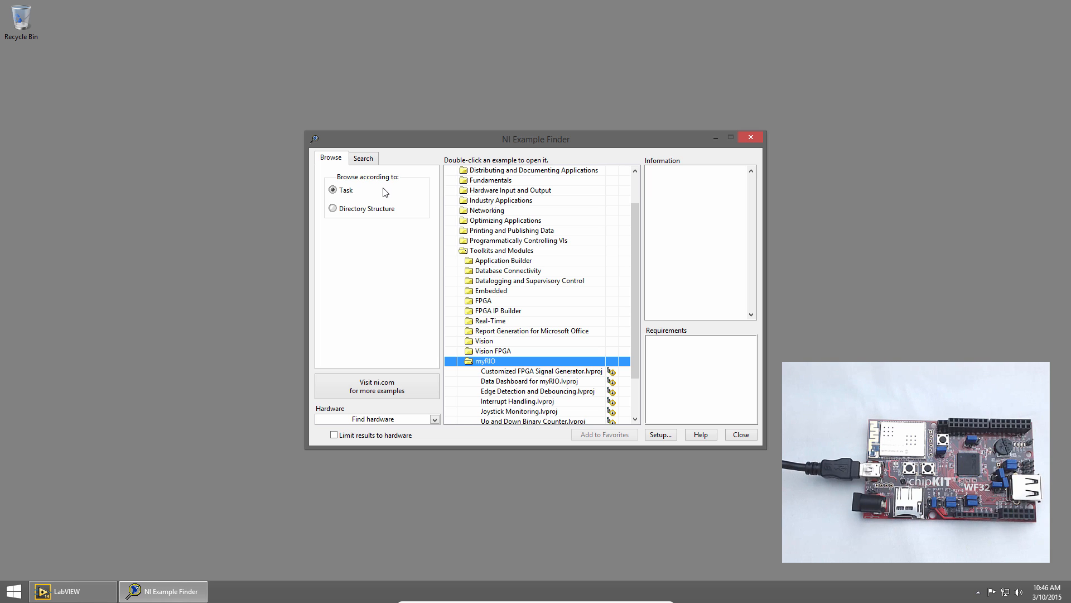
click(362, 157)
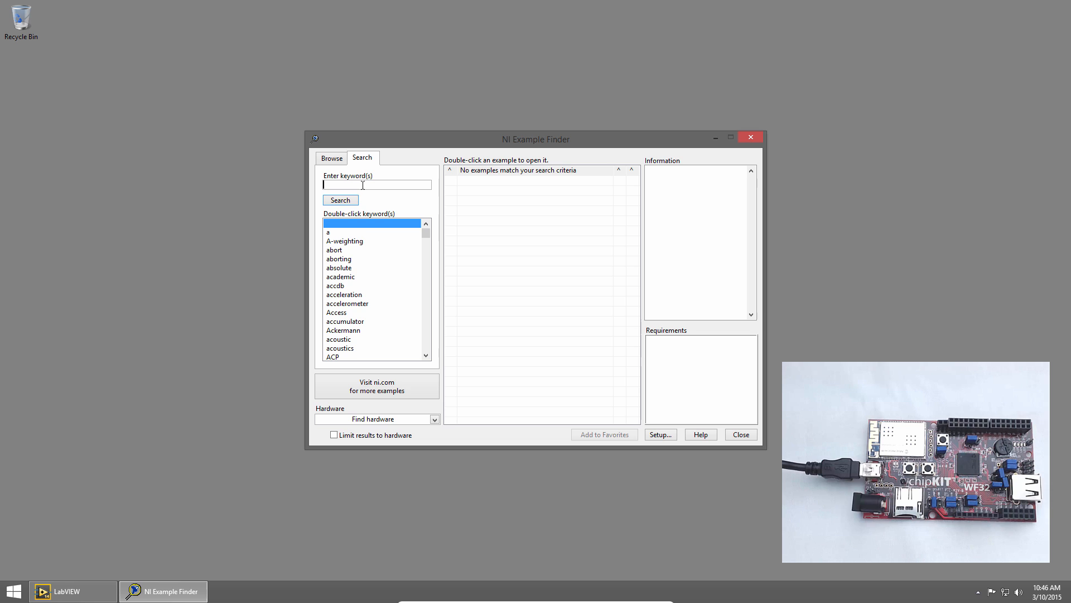
text(linx)
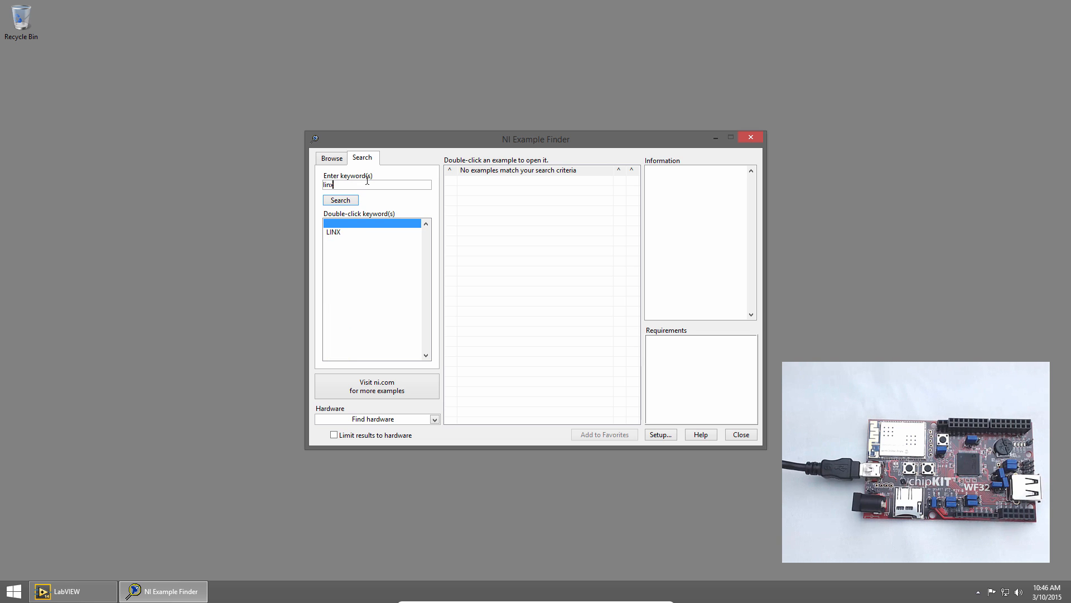
click(340, 200)
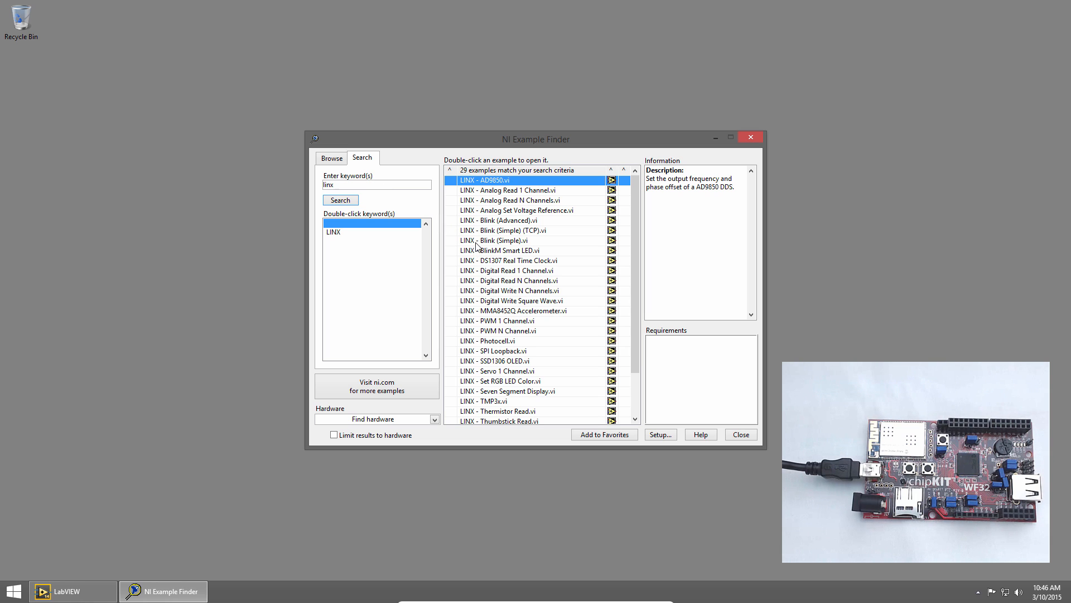
click(495, 240)
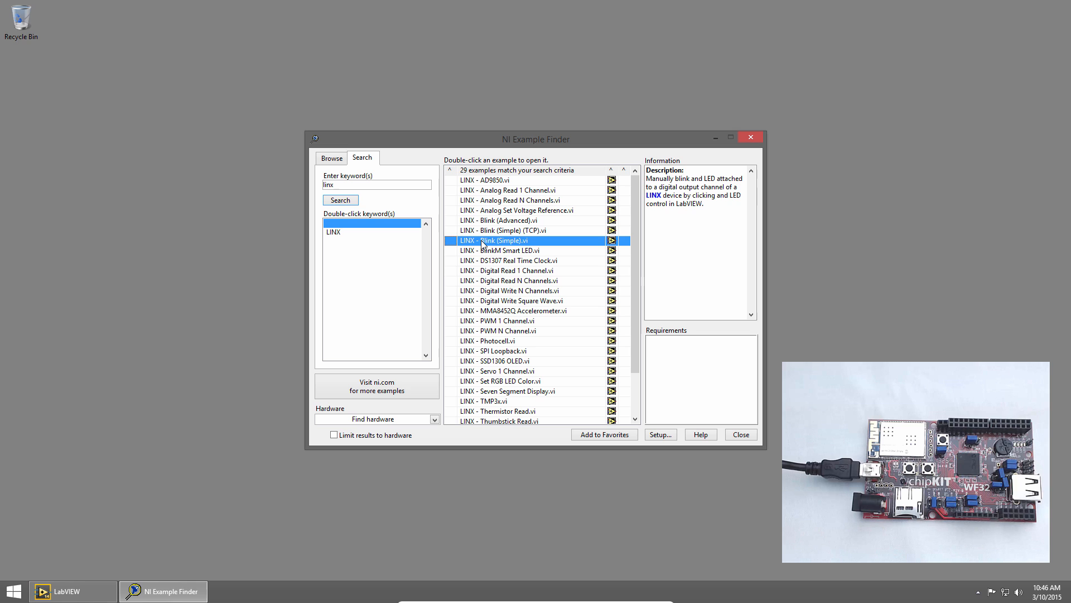
double_click(494, 239)
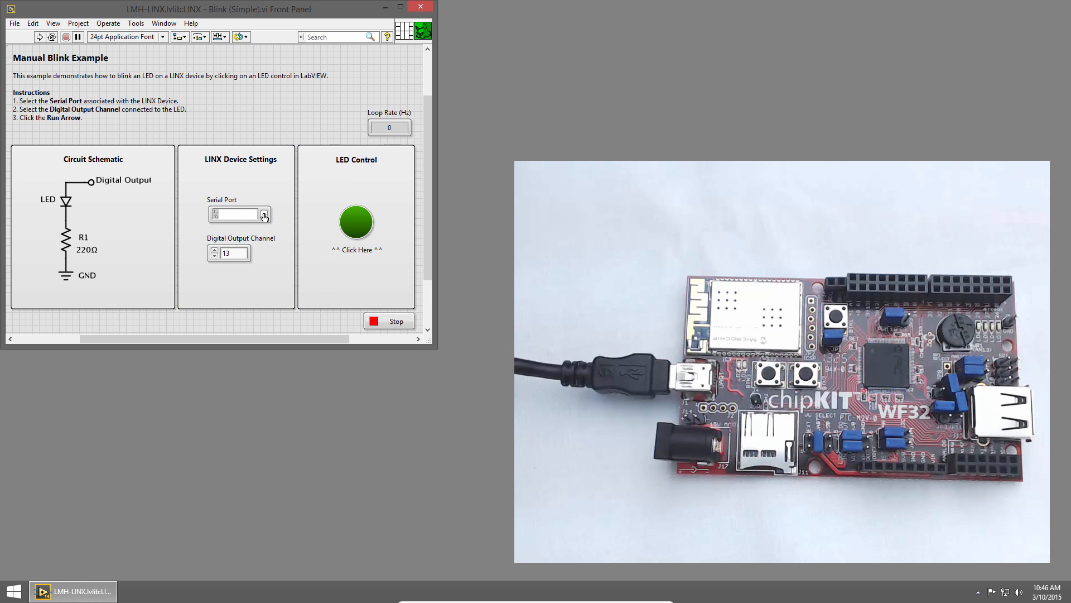
Use COM4 as the serial port and toggle the chipKIT LED from the front panel
click(264, 214)
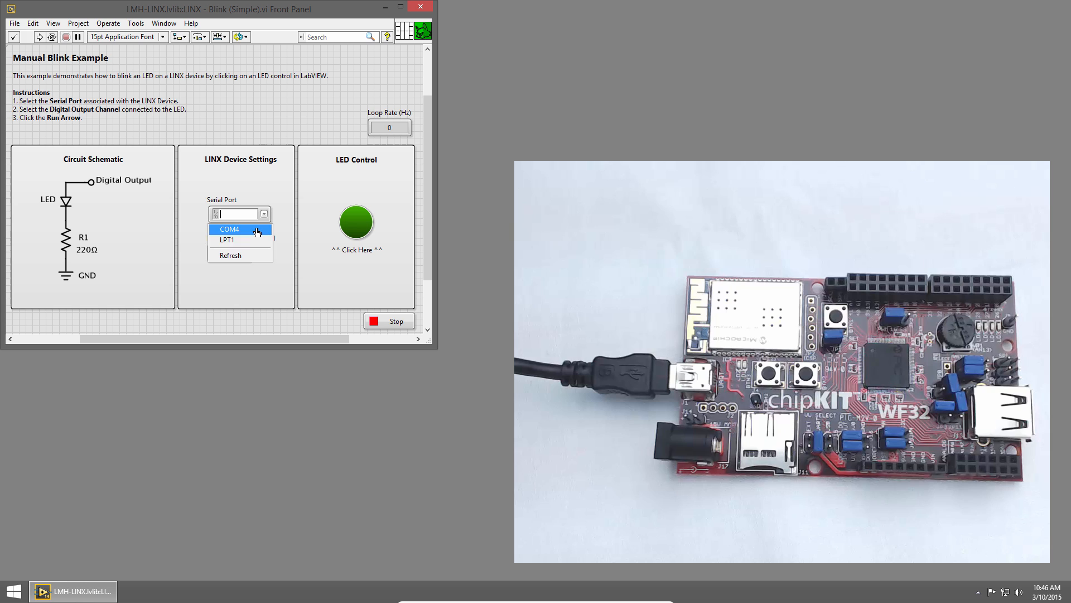
click(228, 229)
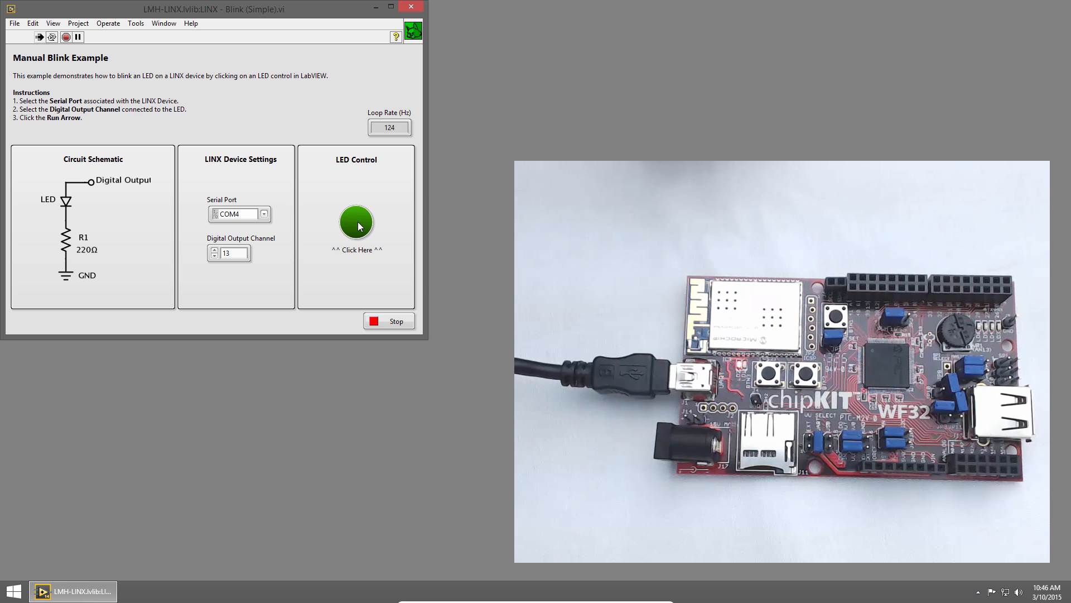
click(356, 222)
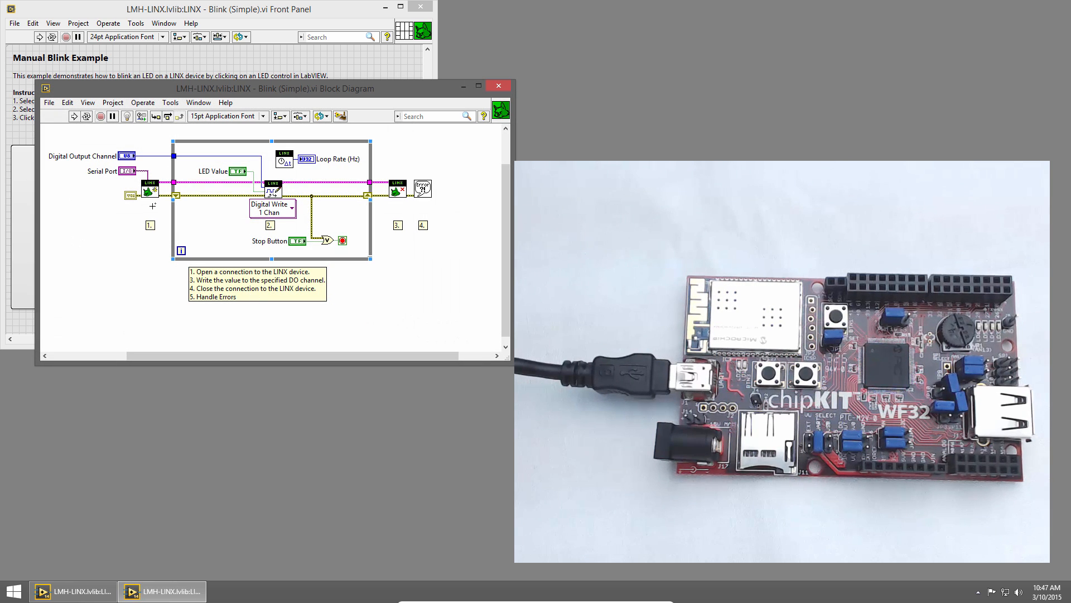
Turn on Context Help to read descriptions of the diagram's LINX nodes
click(387, 37)
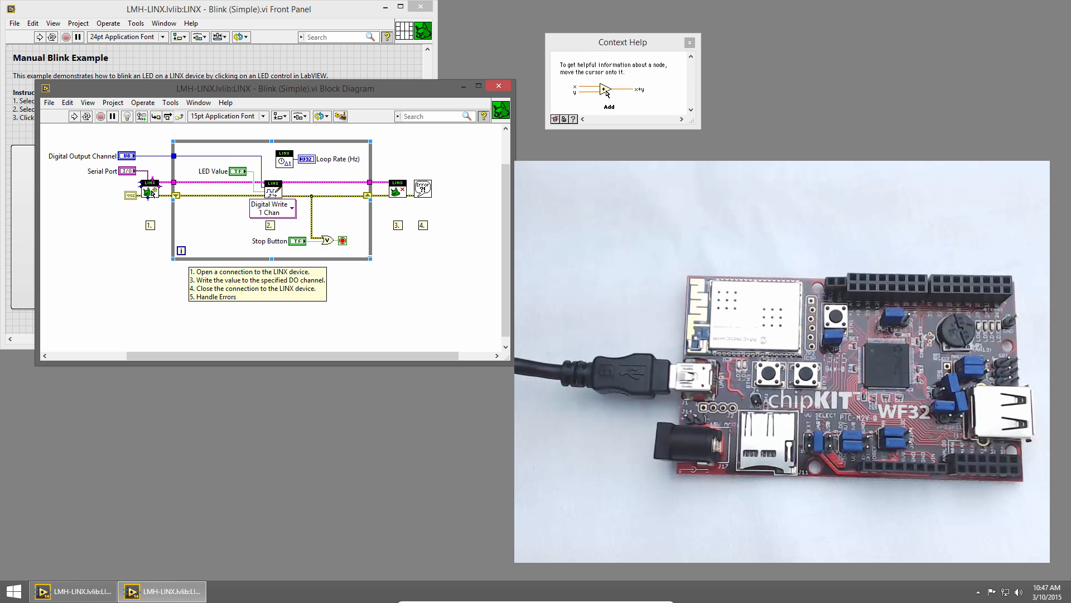
mouse_move(149, 188)
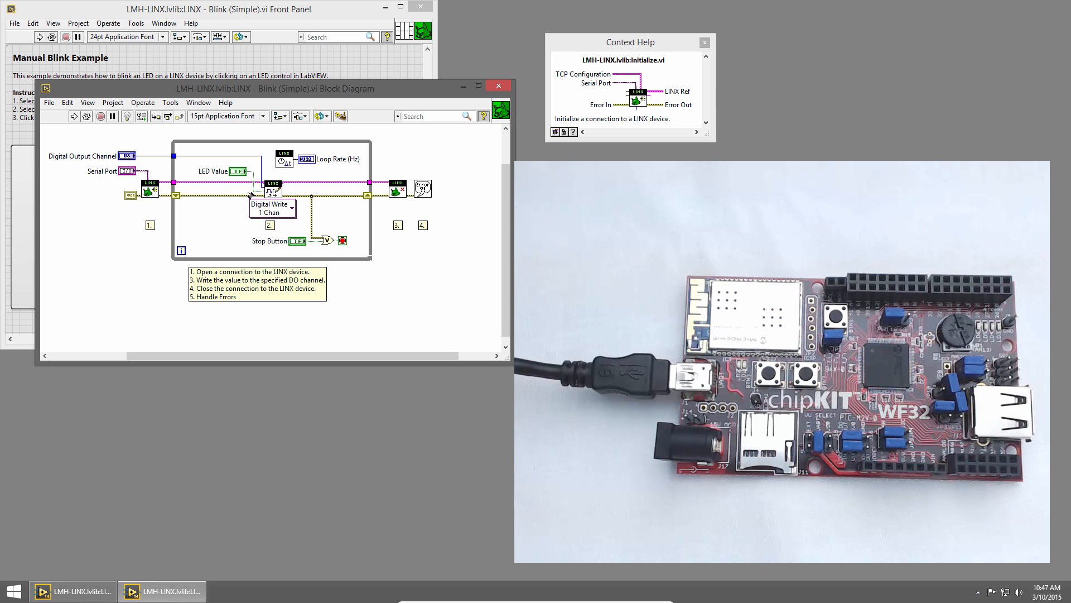
mouse_move(272, 188)
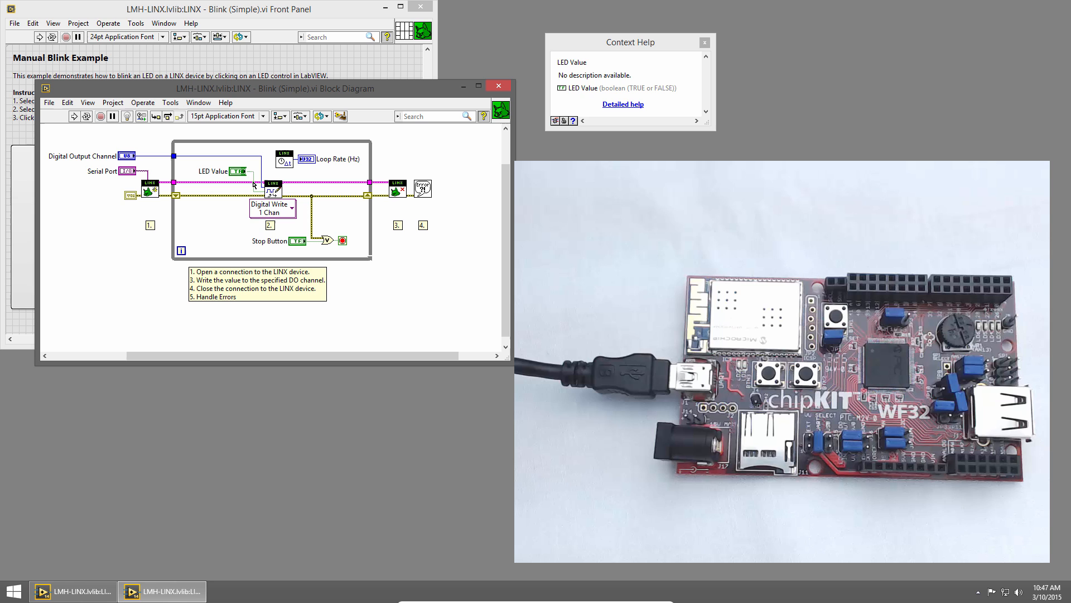
mouse_move(273, 189)
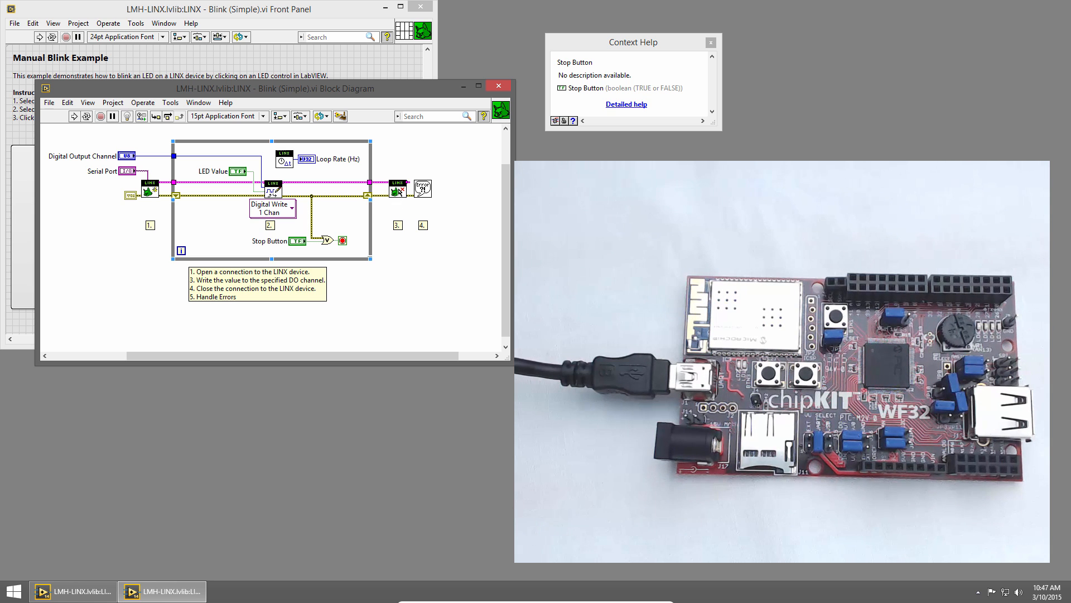
mouse_move(399, 188)
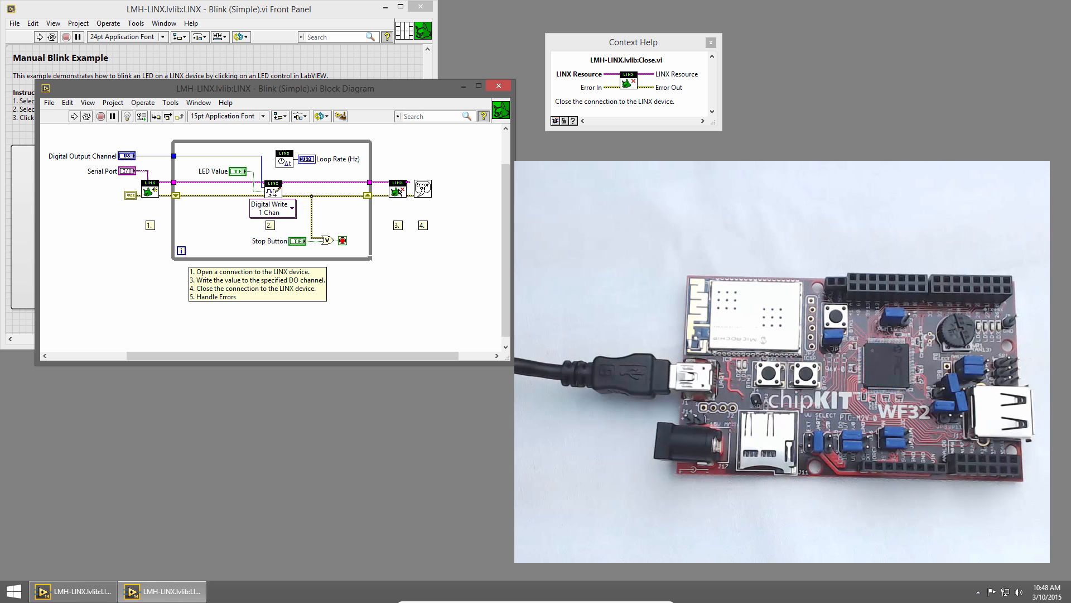
mouse_move(423, 189)
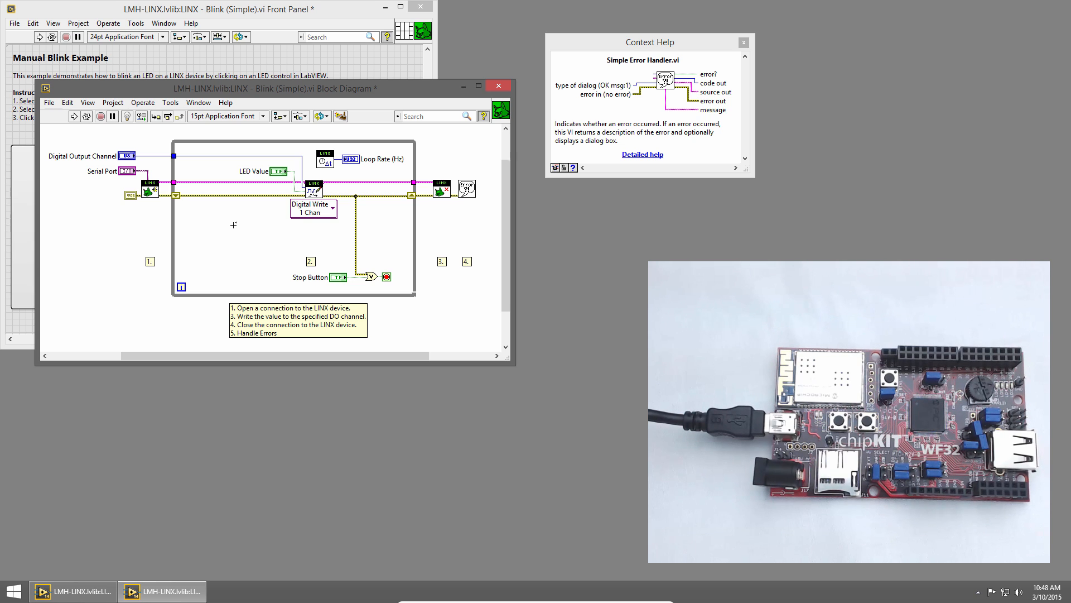
mouse_move(183, 224)
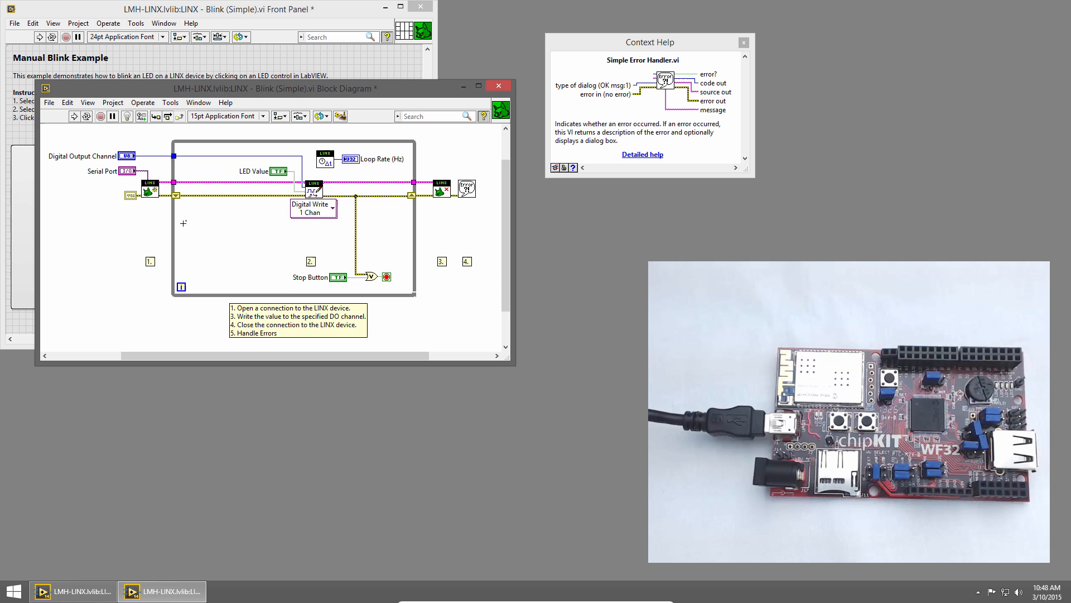
Open the While Loop border's shortcut menu to add a shift register
right_click(181, 222)
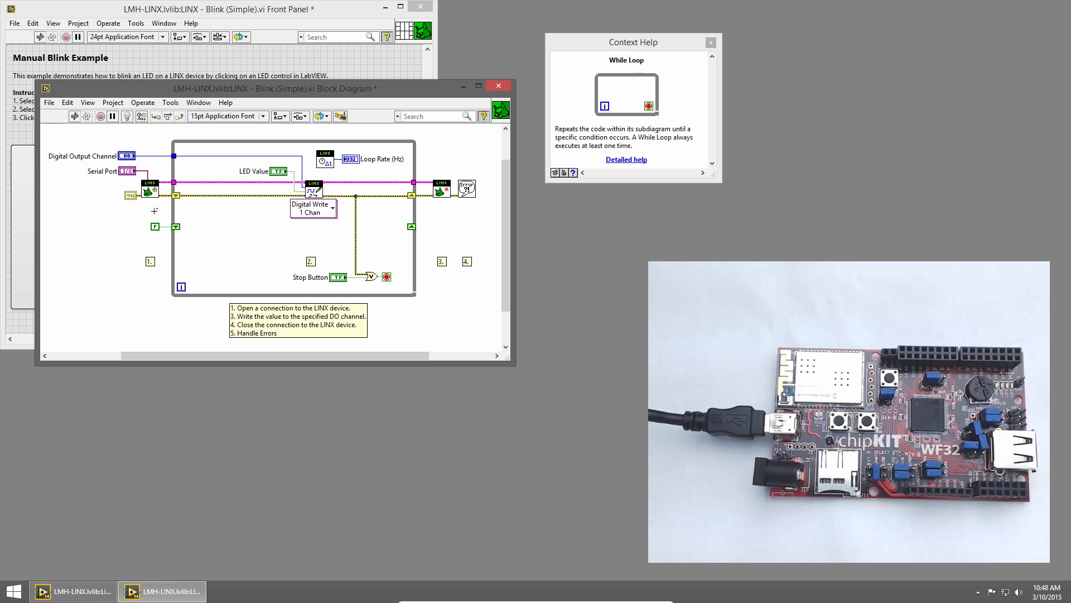
mouse_move(176, 227)
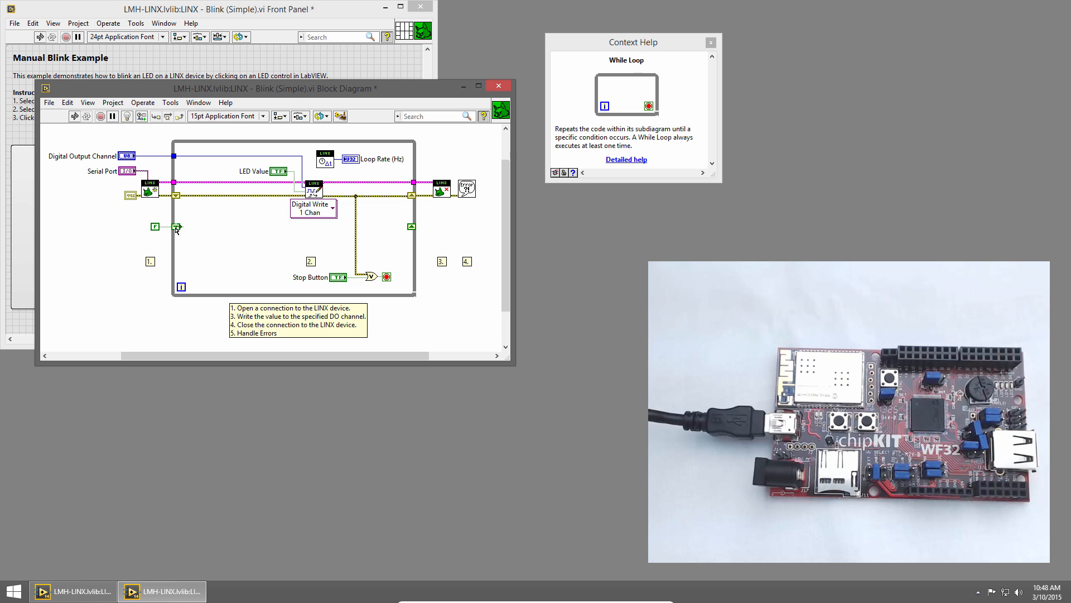
mouse_move(185, 227)
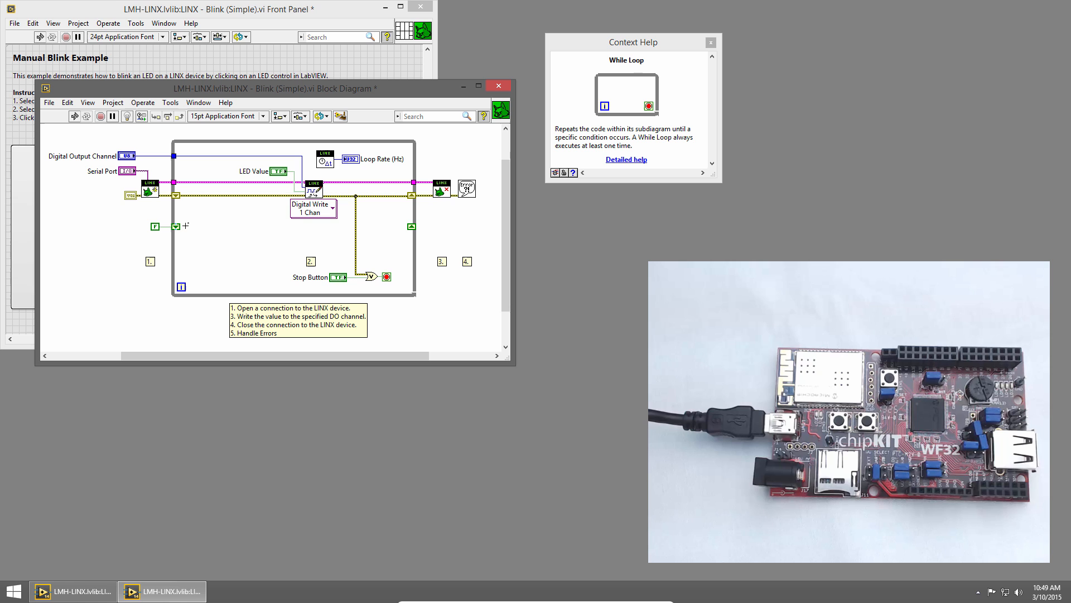
mouse_move(210, 231)
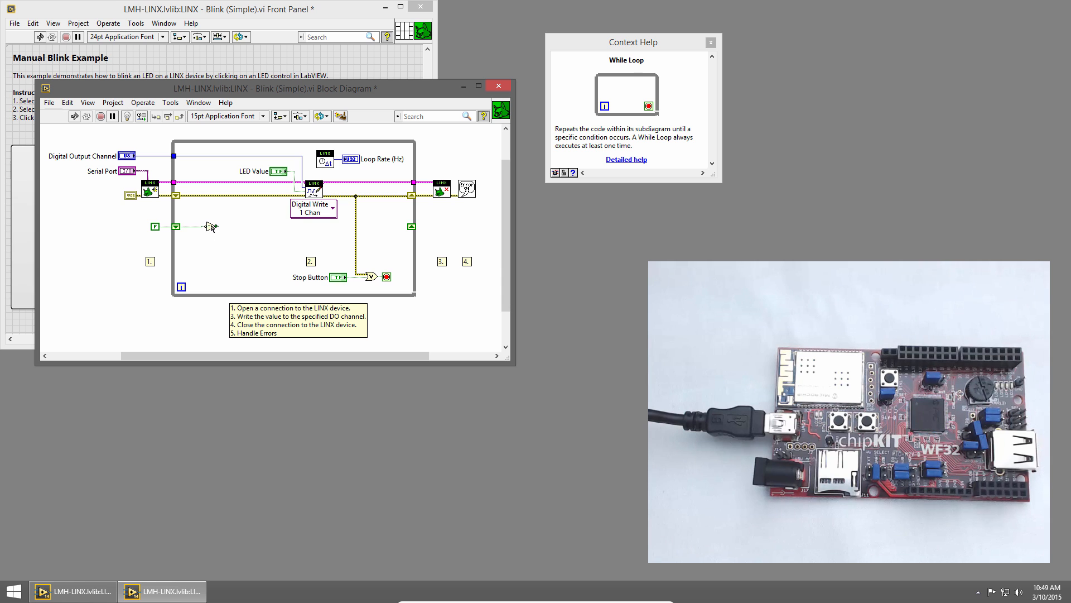
mouse_move(208, 226)
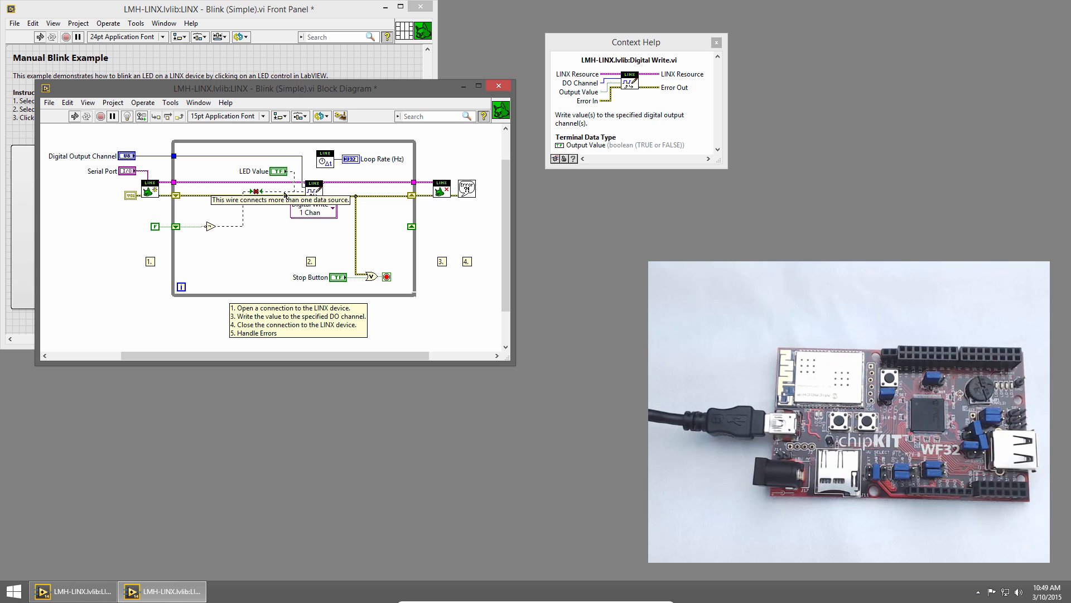
mouse_move(285, 171)
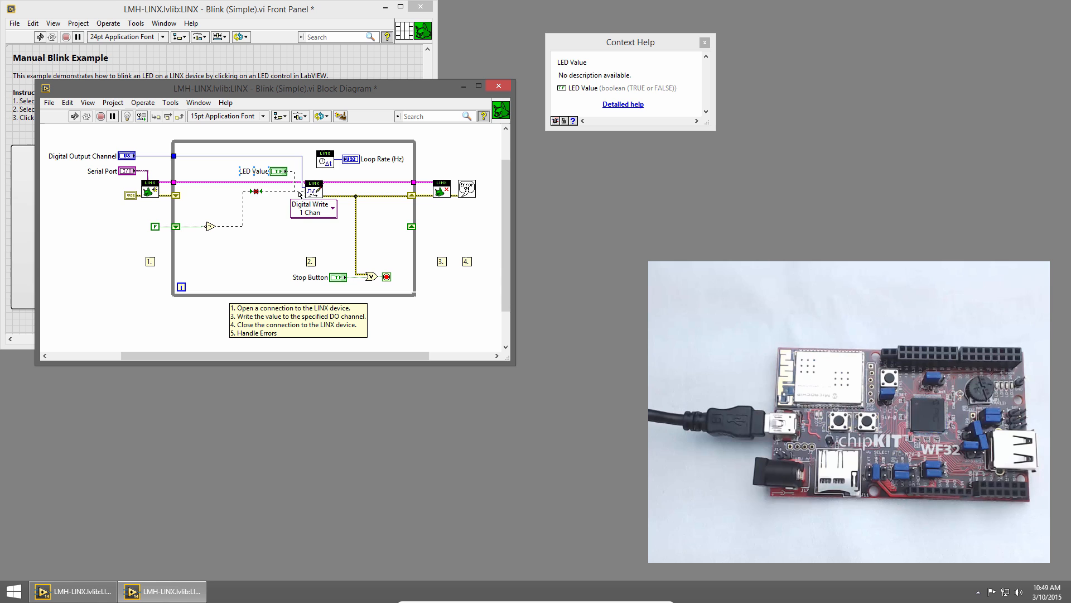
mouse_move(312, 191)
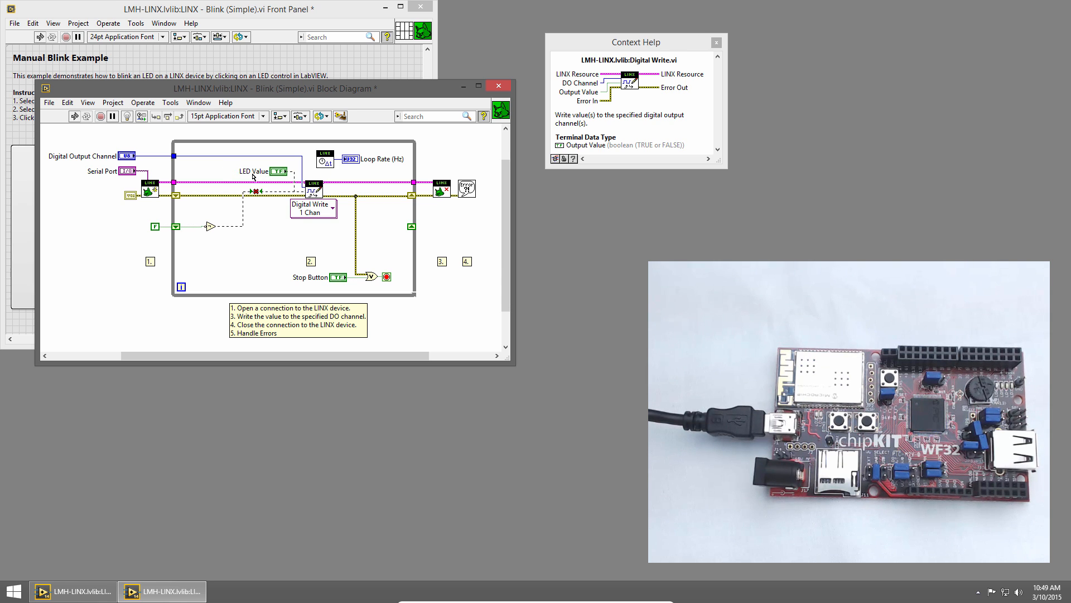
mouse_move(279, 171)
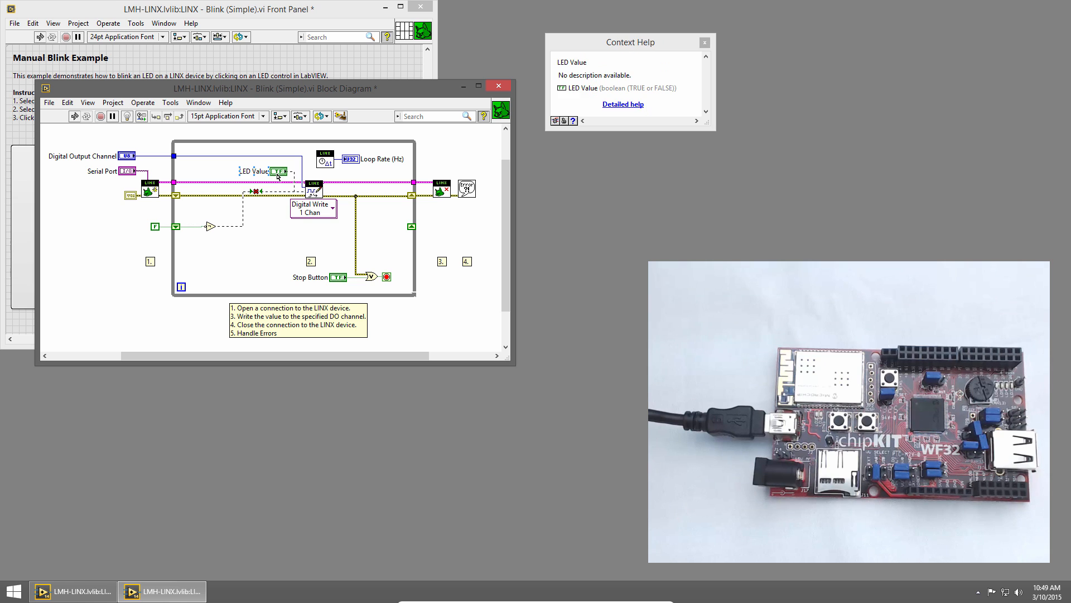
Select the LED Value control for deletion
click(277, 170)
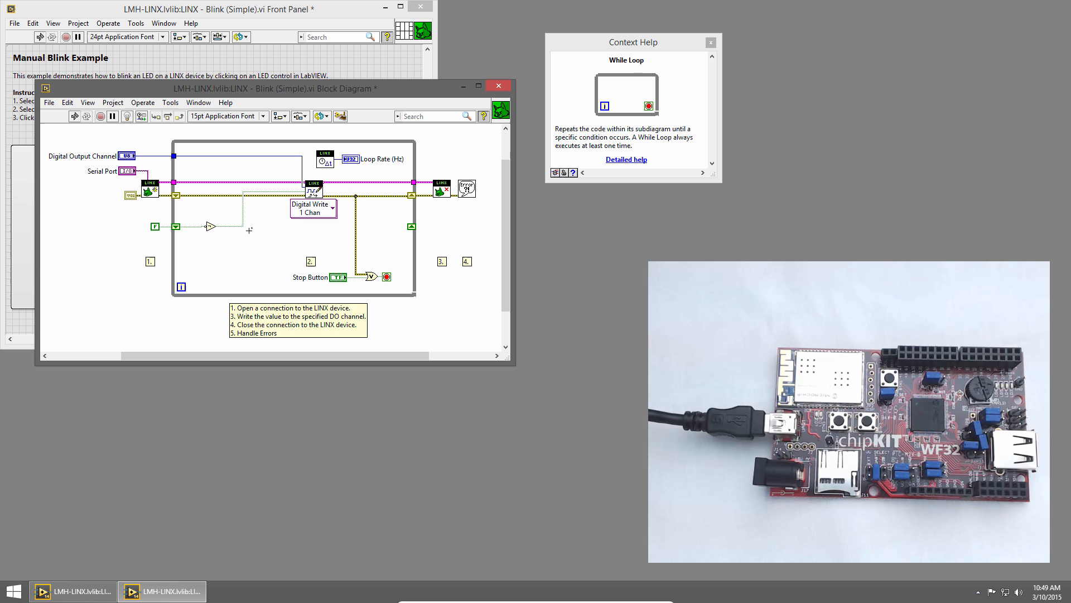
mouse_move(246, 228)
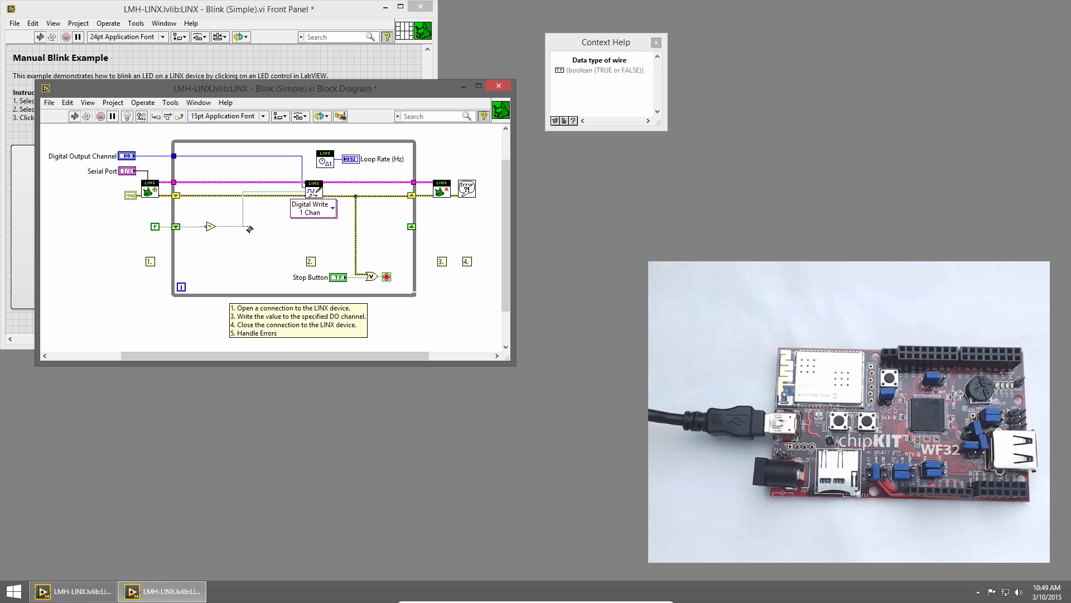
mouse_move(246, 230)
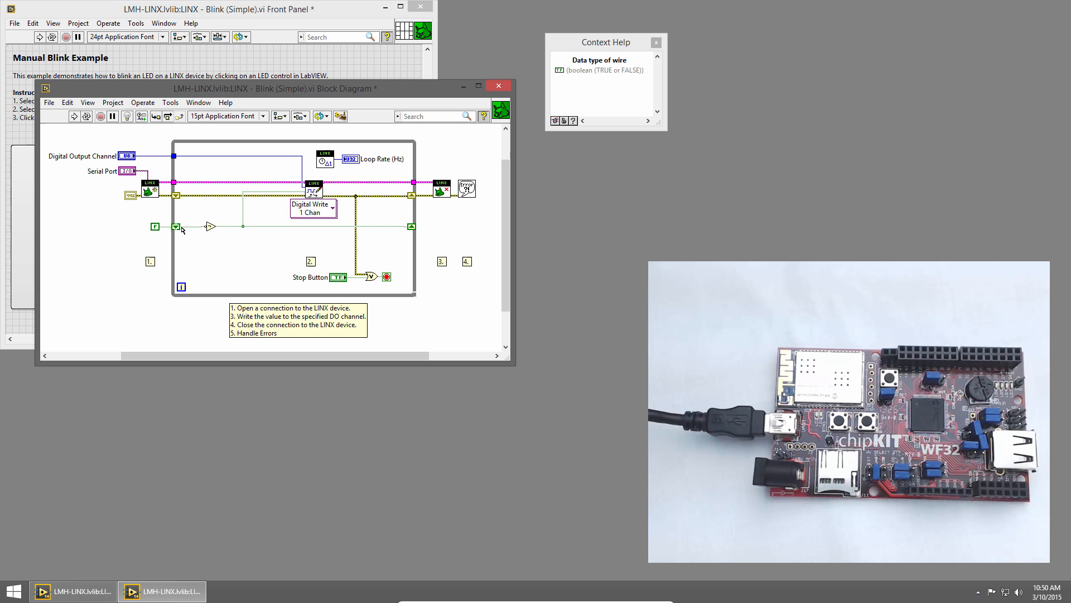
mouse_move(298, 244)
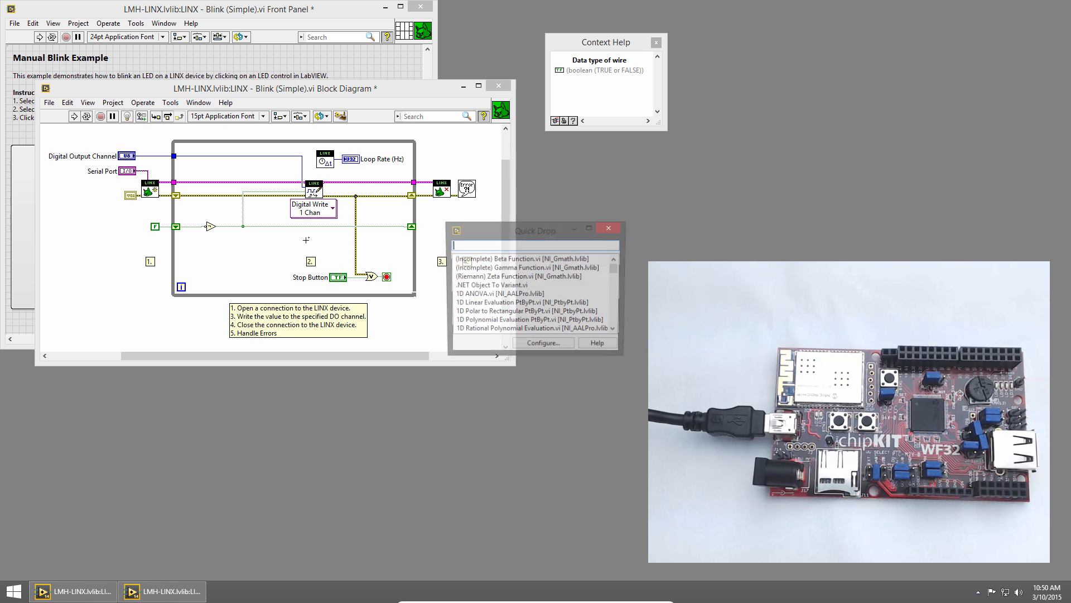
Place Wait (ms) inside the loop and wire it a 1000 ms constant
text(wait)
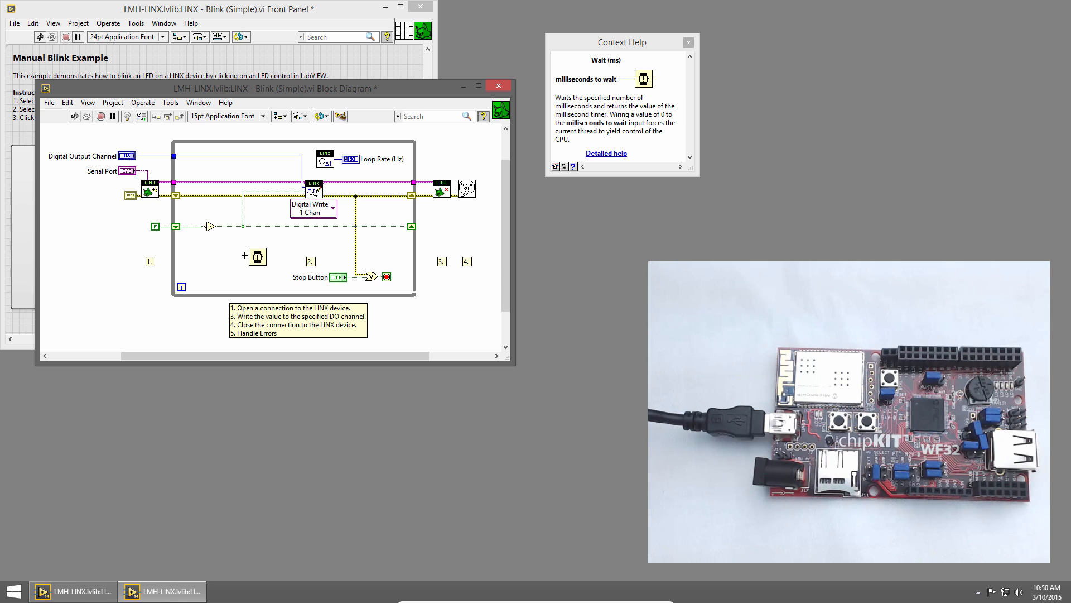
right_click(257, 256)
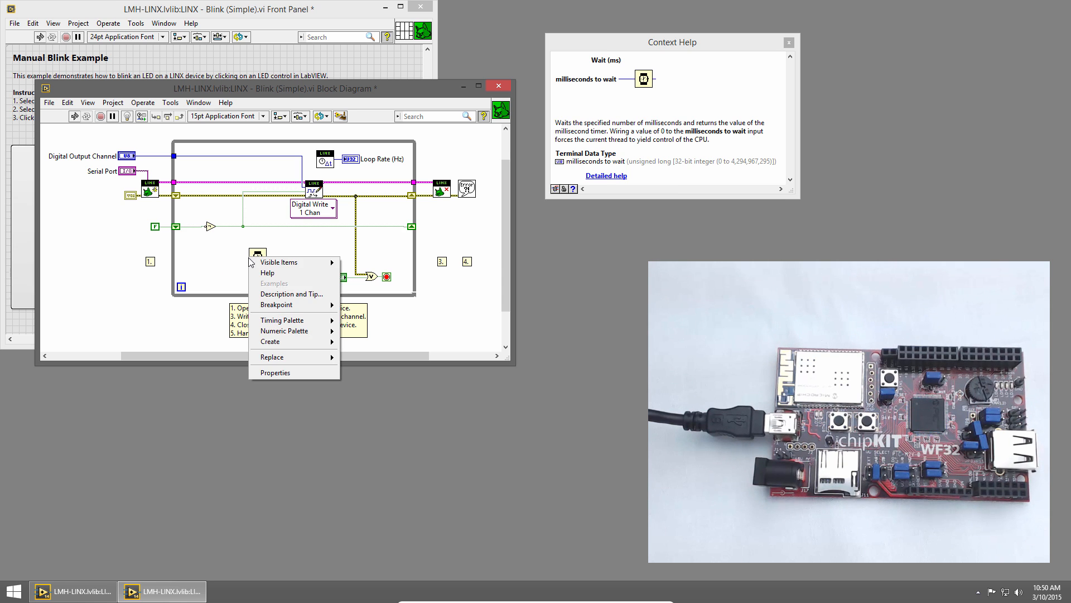
mouse_move(270, 341)
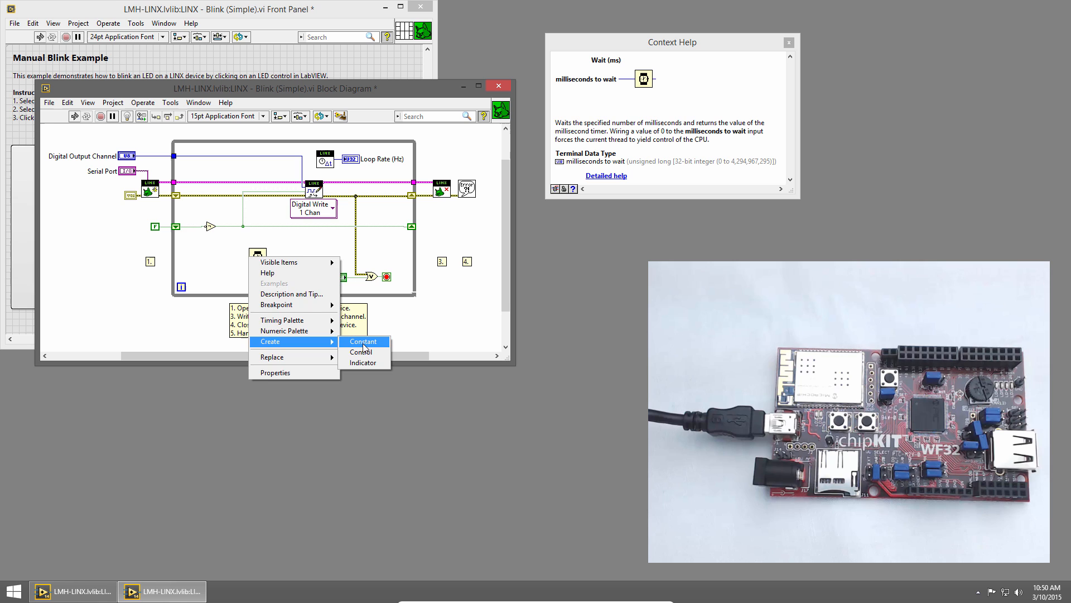
click(363, 341)
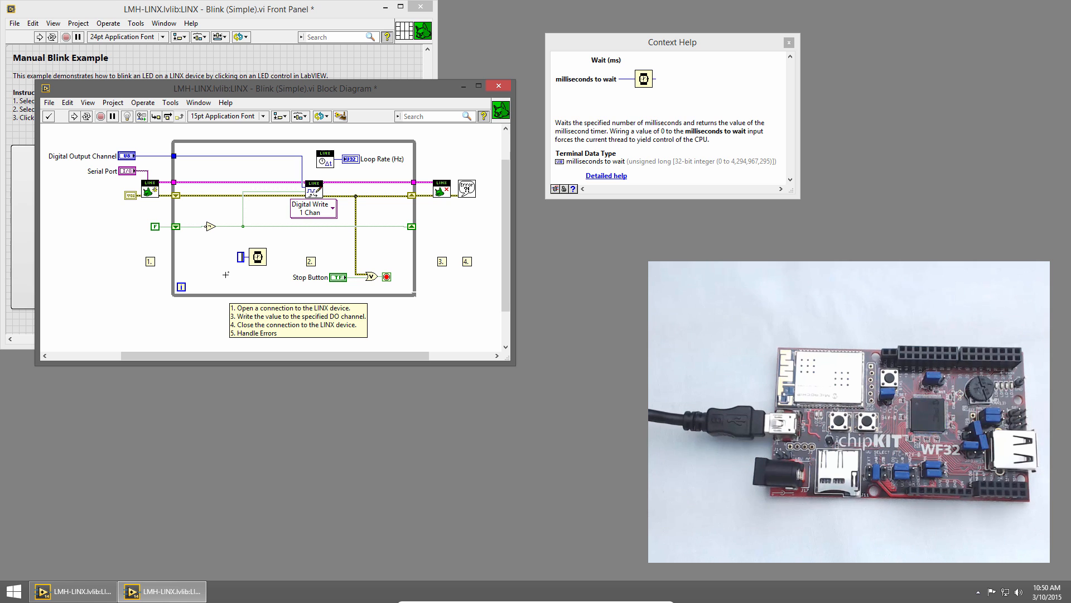
text(1000)
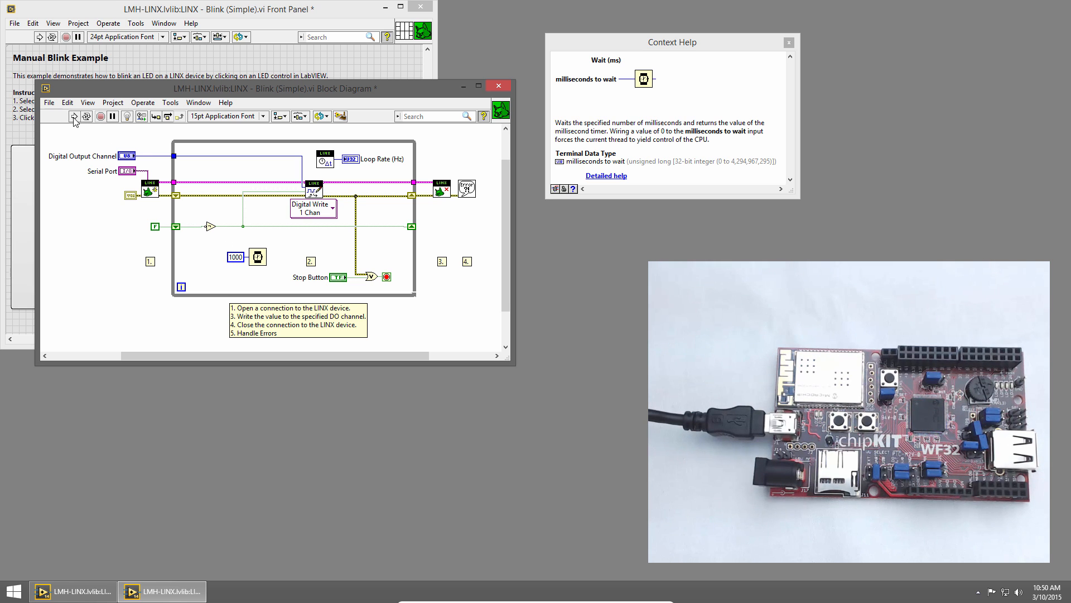
Run the modified blink VI on the chipKIT board, then stop it
click(74, 116)
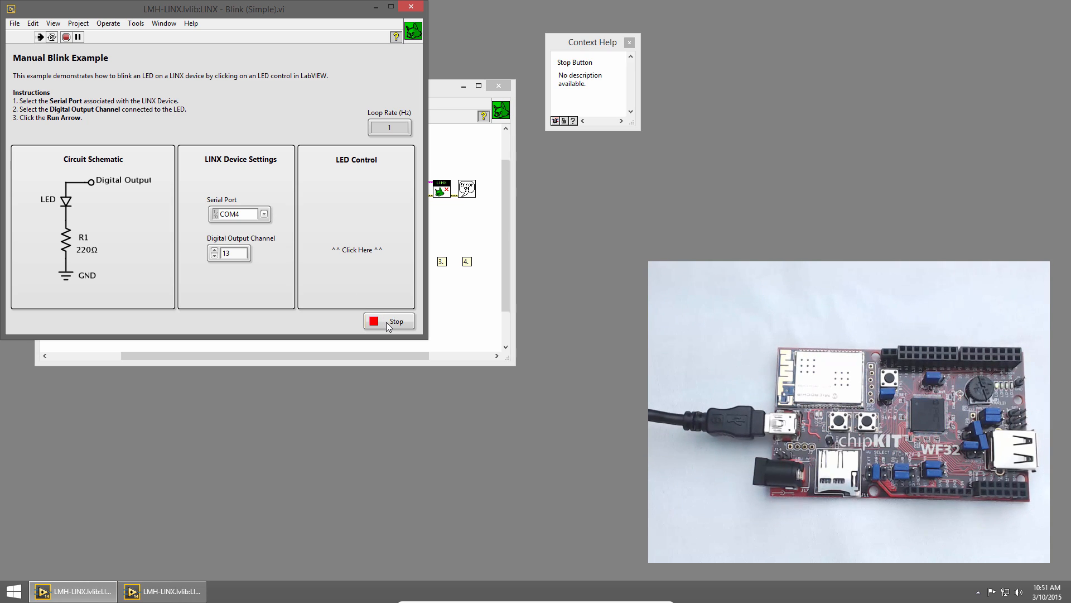
click(388, 322)
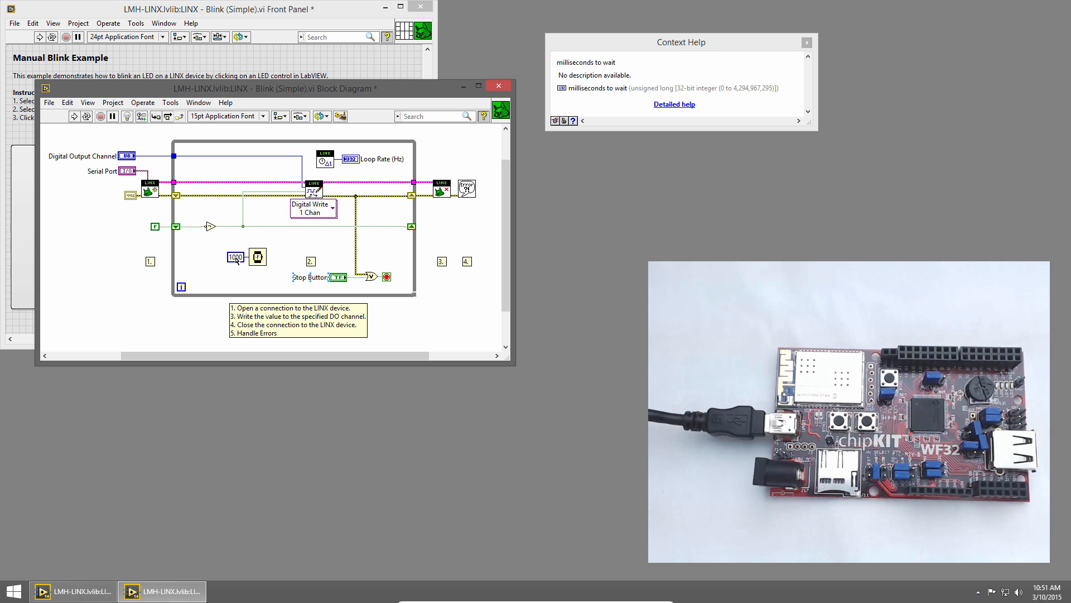
Open the shortcut menu on the 1000 ms wait constant
right_click(235, 257)
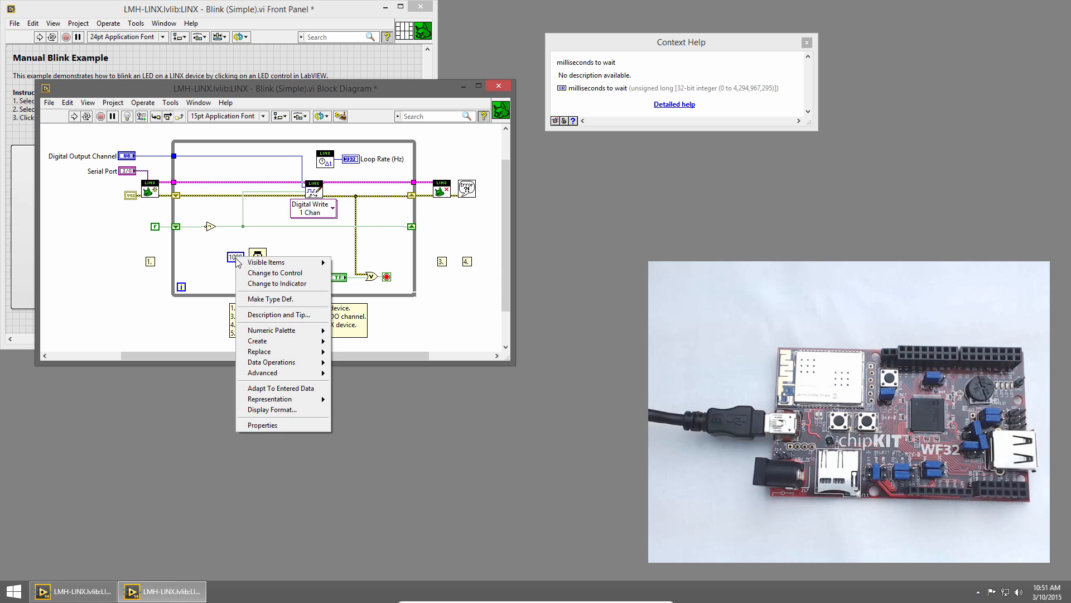
mouse_move(280, 273)
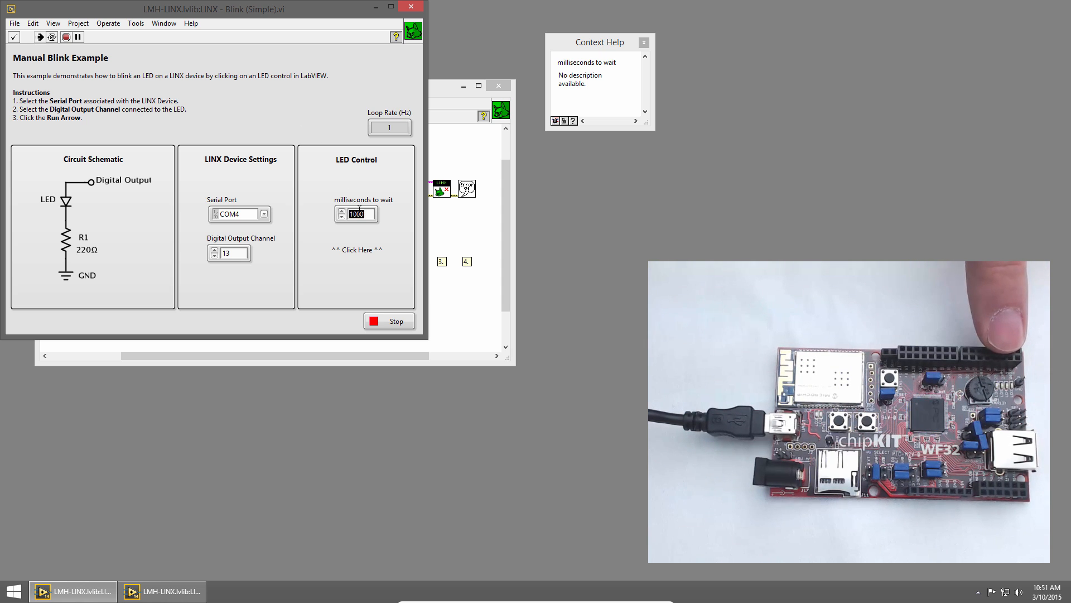
Lower milliseconds to wait to 500, then 100, then 10 while running
text(500)
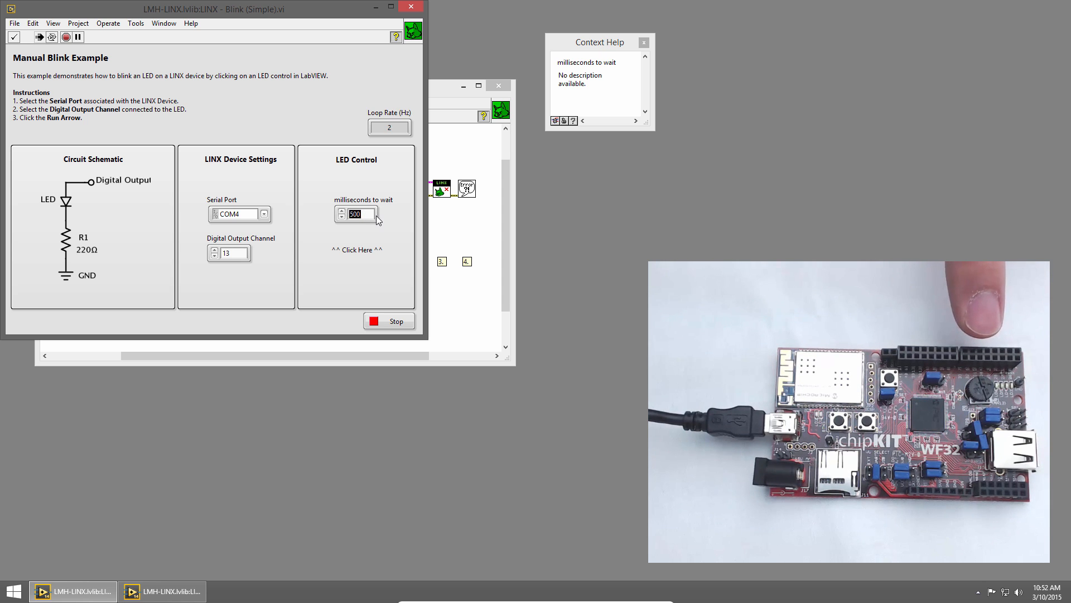
text(100)
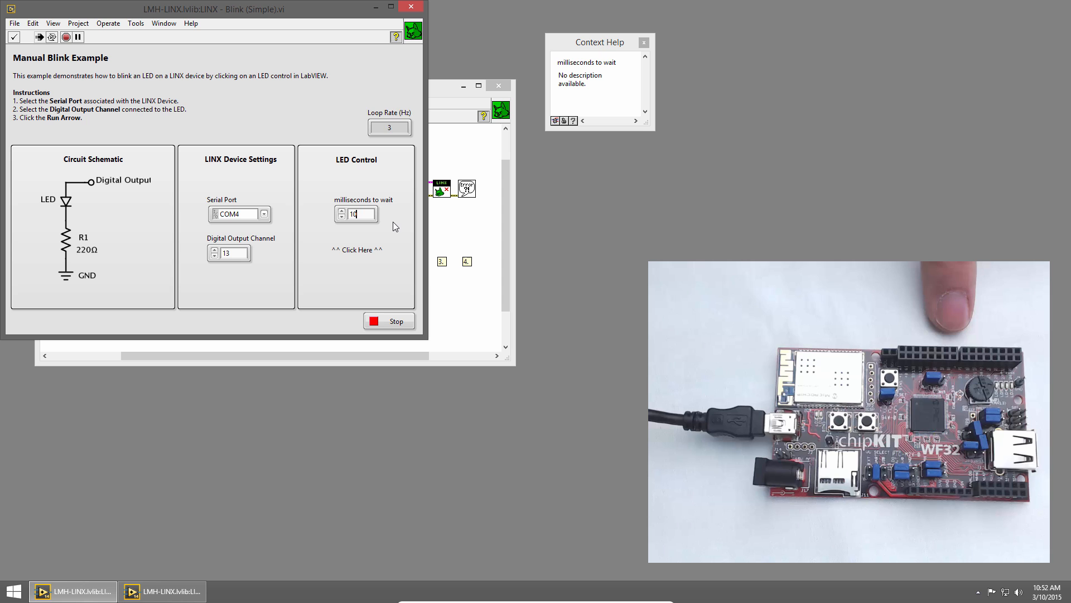
text(95)
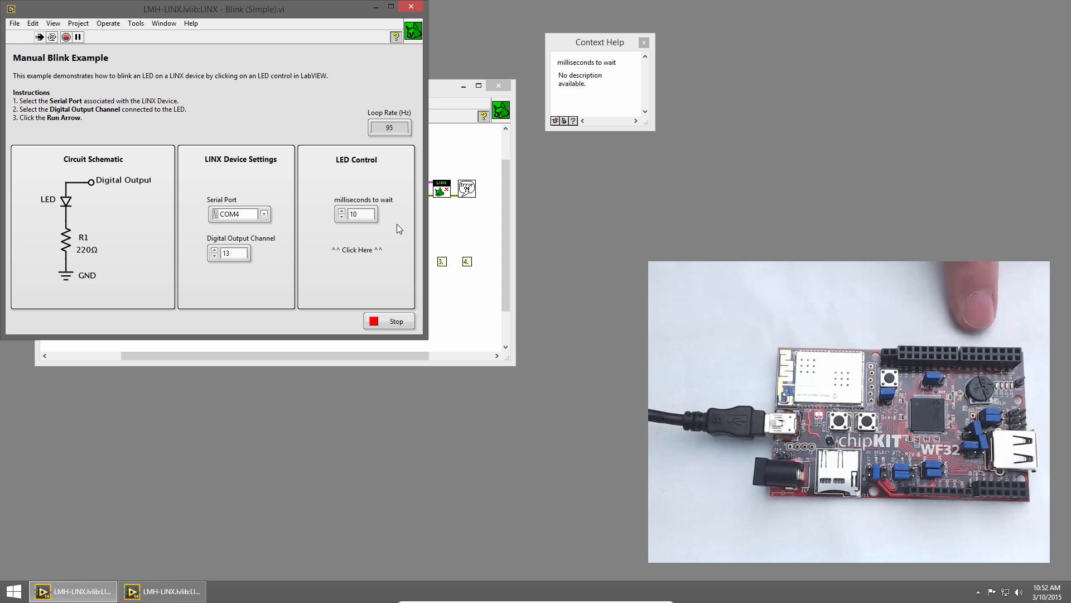